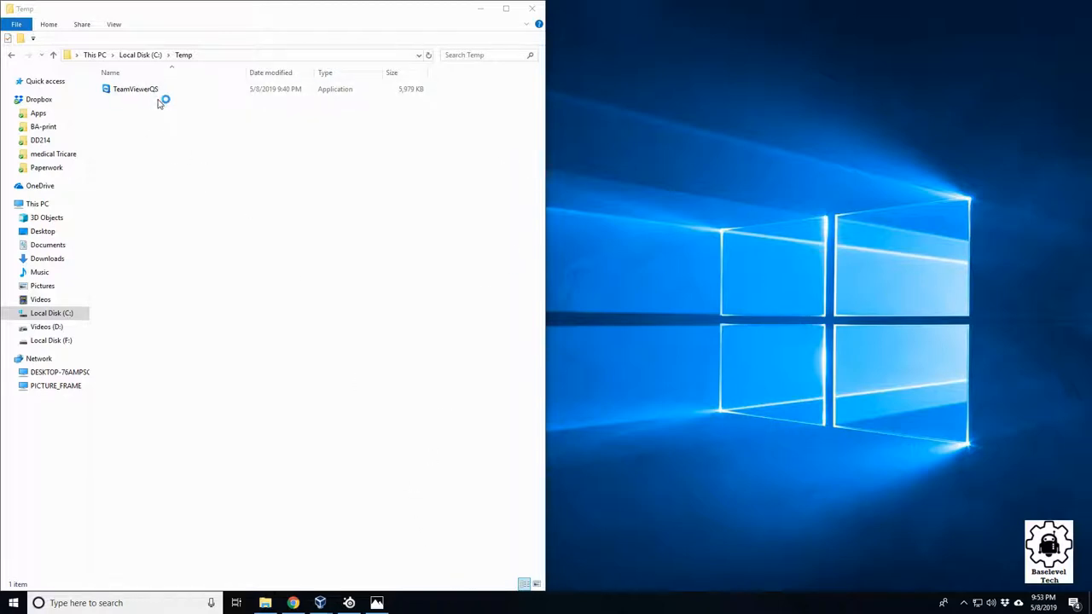
Launch TeamViewerQS.exe from the Temp folder, triggering a User Account Control prompt.
click(135, 89)
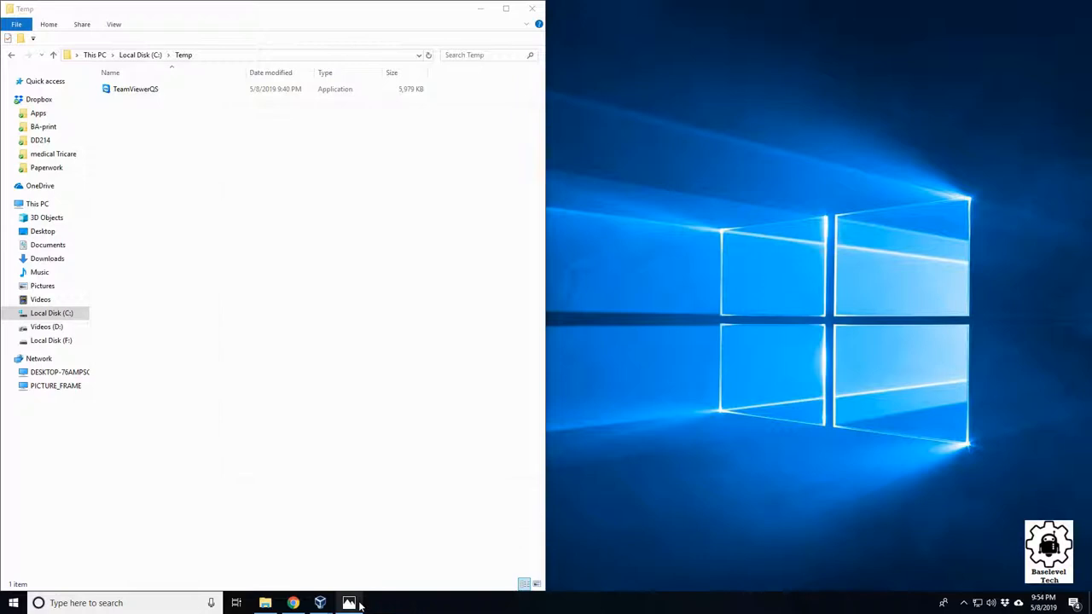
double_click(136, 89)
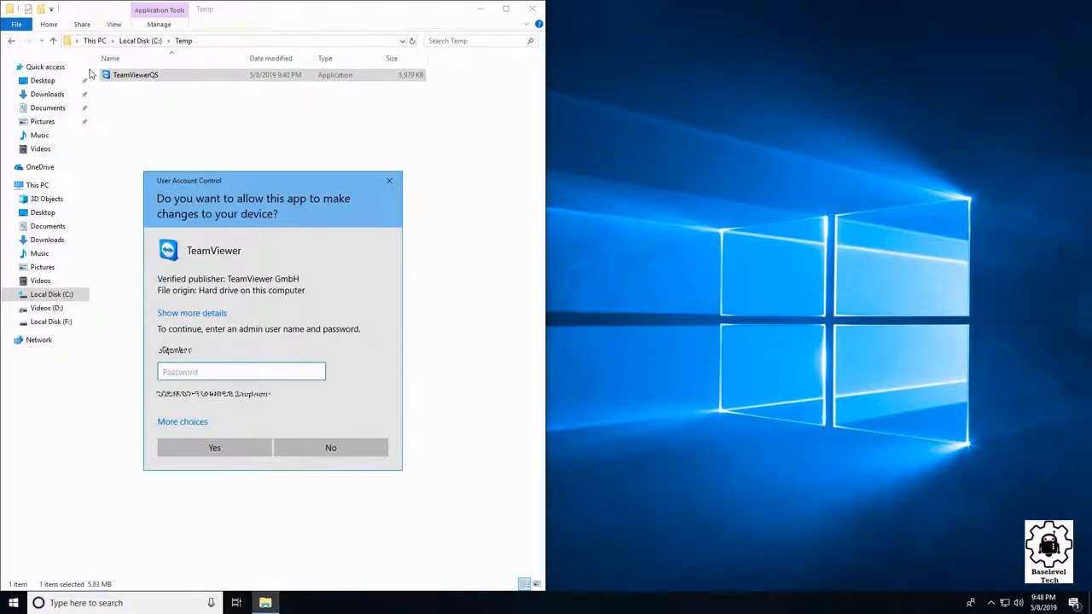
mouse_move(103, 310)
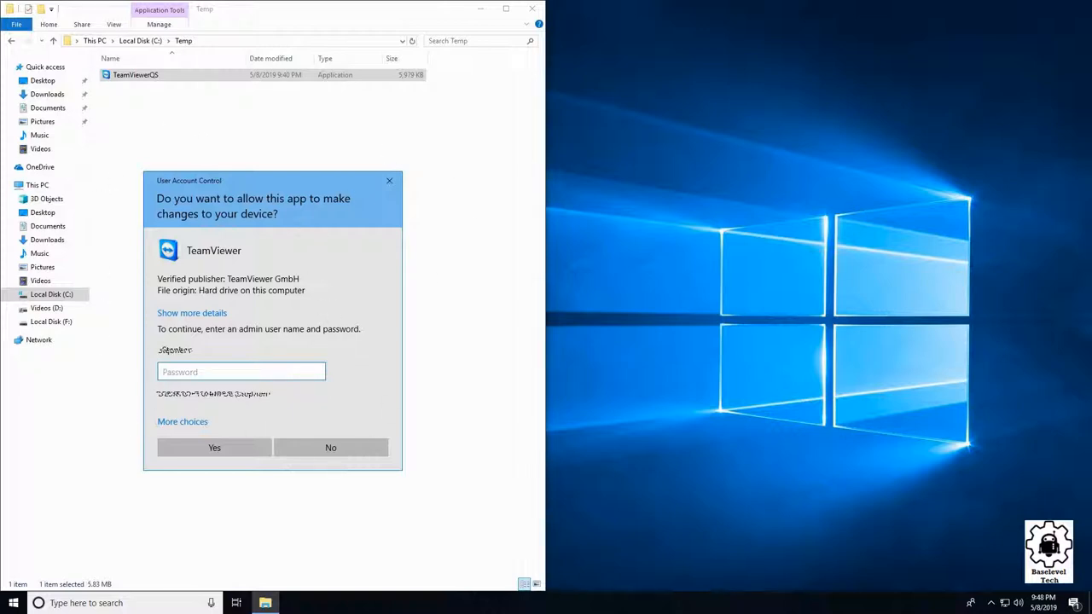
Decline the UAC request and view TeamViewerQS's Security permissions.
click(331, 447)
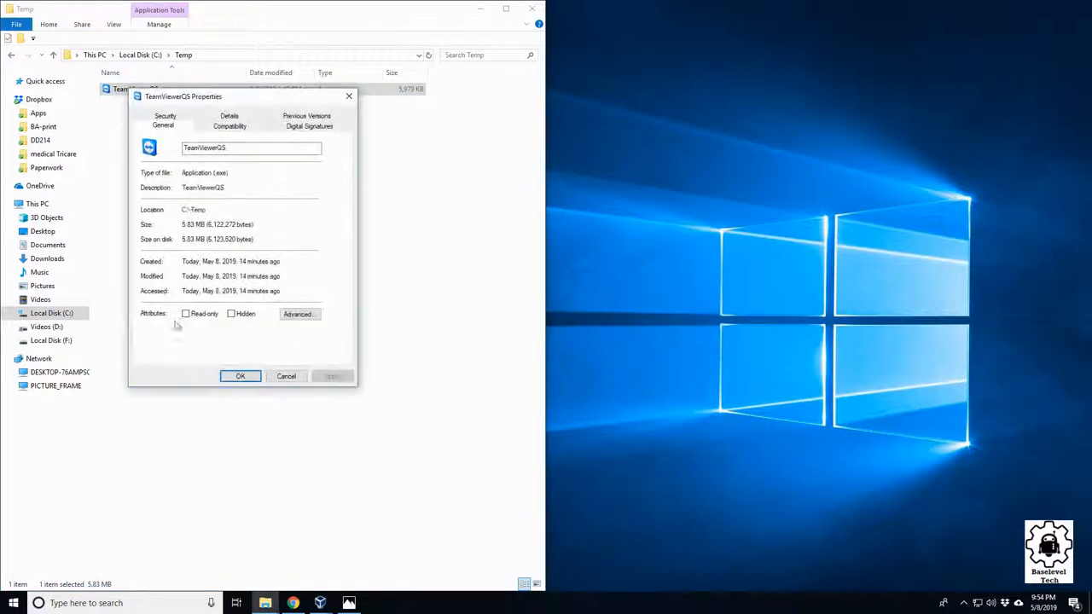
click(164, 120)
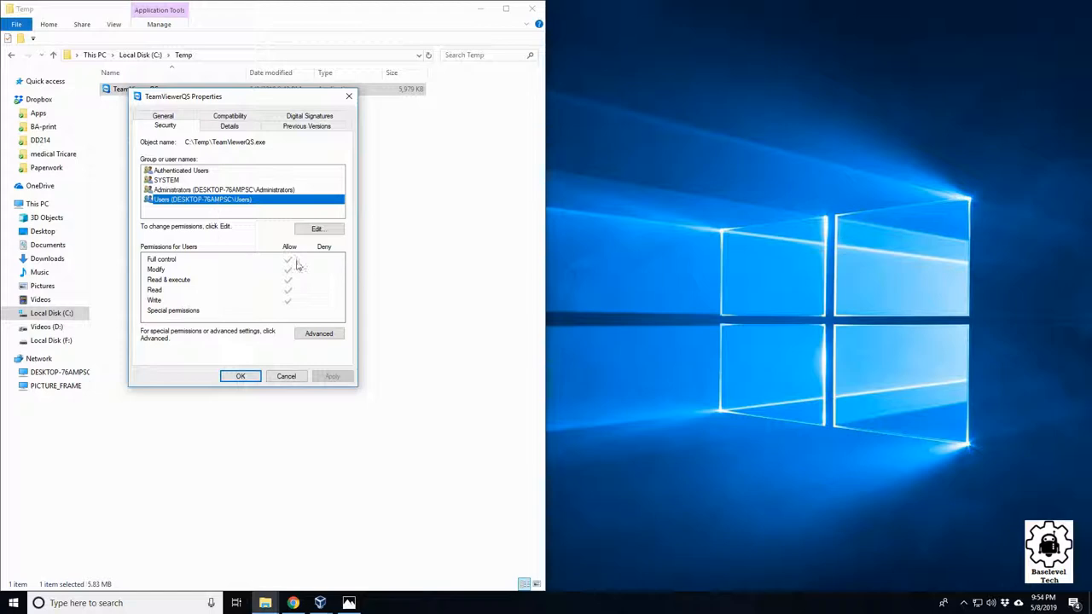
mouse_move(147, 305)
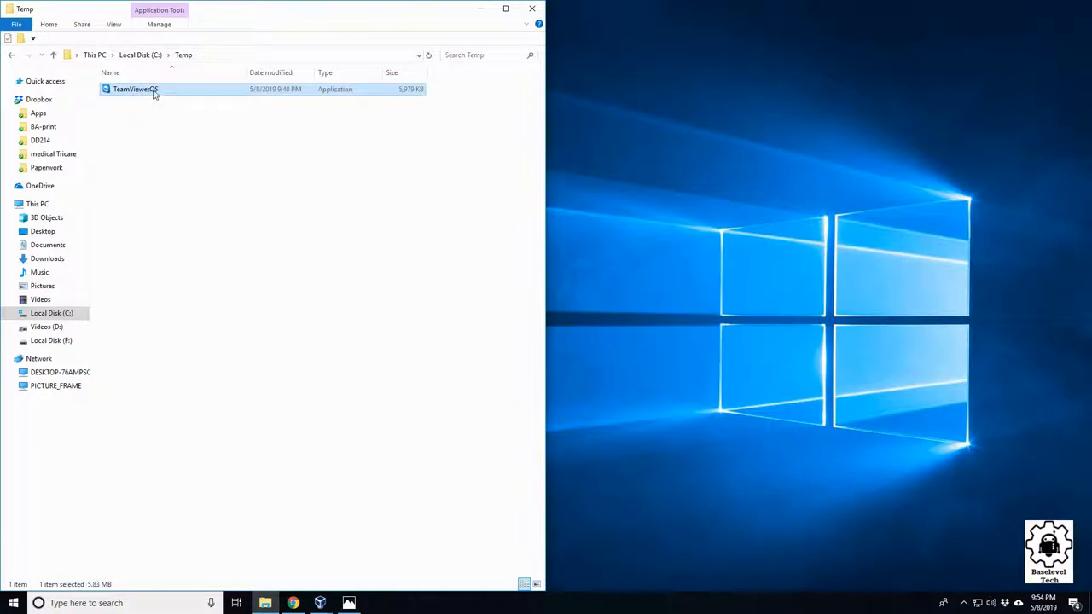
mouse_move(133, 423)
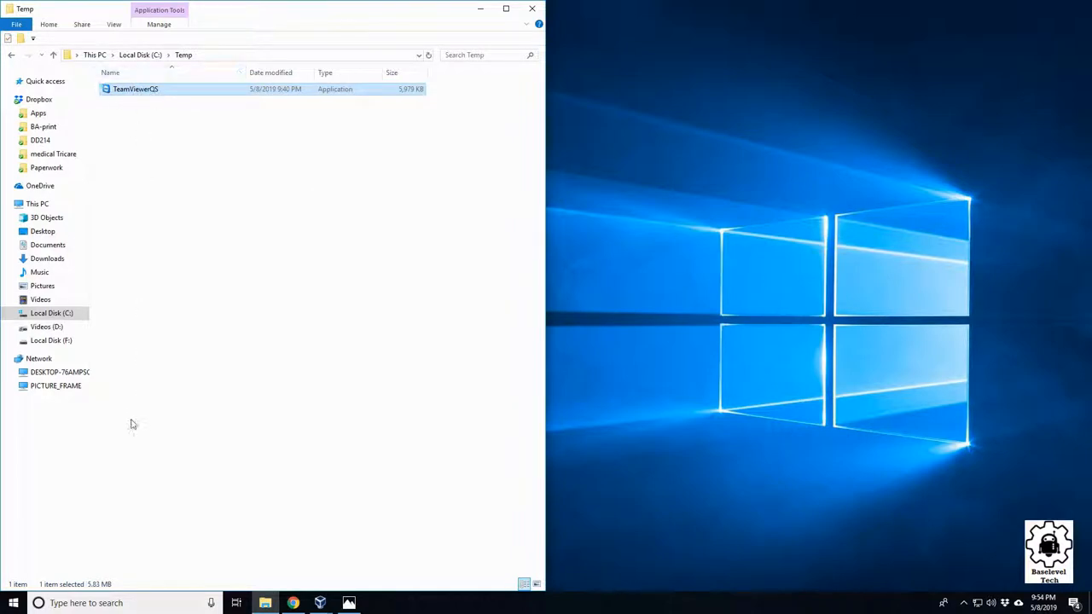
mouse_move(265, 186)
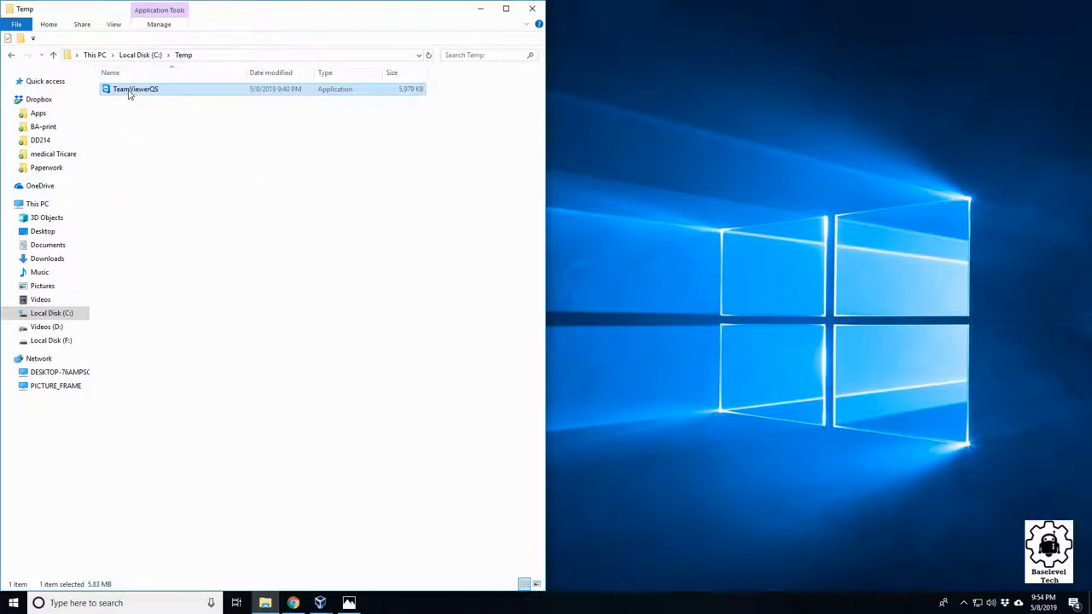
Show TeamViewerQS Properties on the Compatibility tab, where run-as-administrator is ticked.
right_click(135, 89)
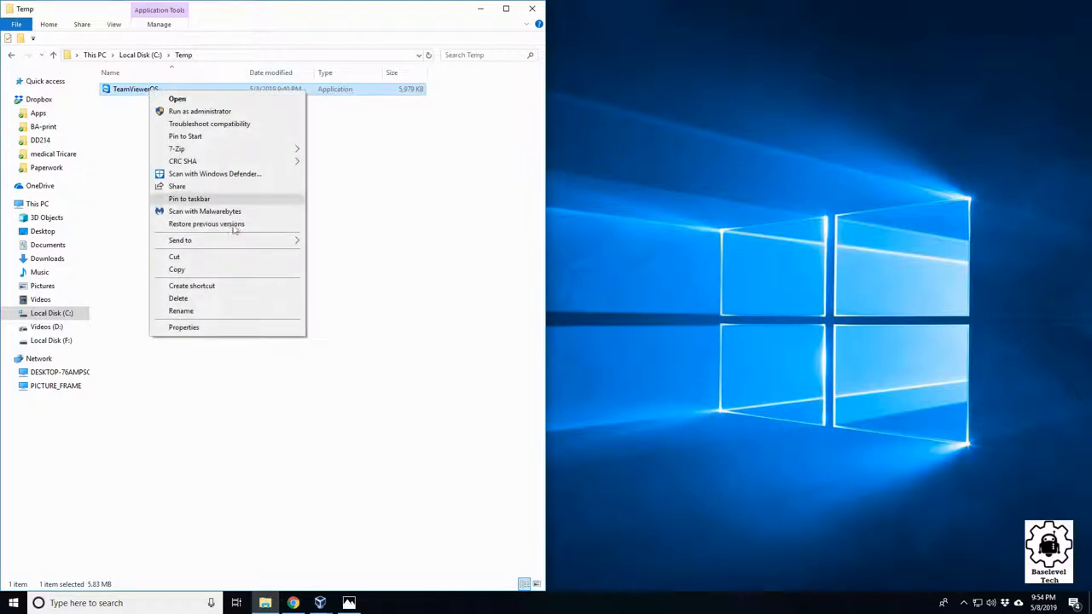
click(184, 328)
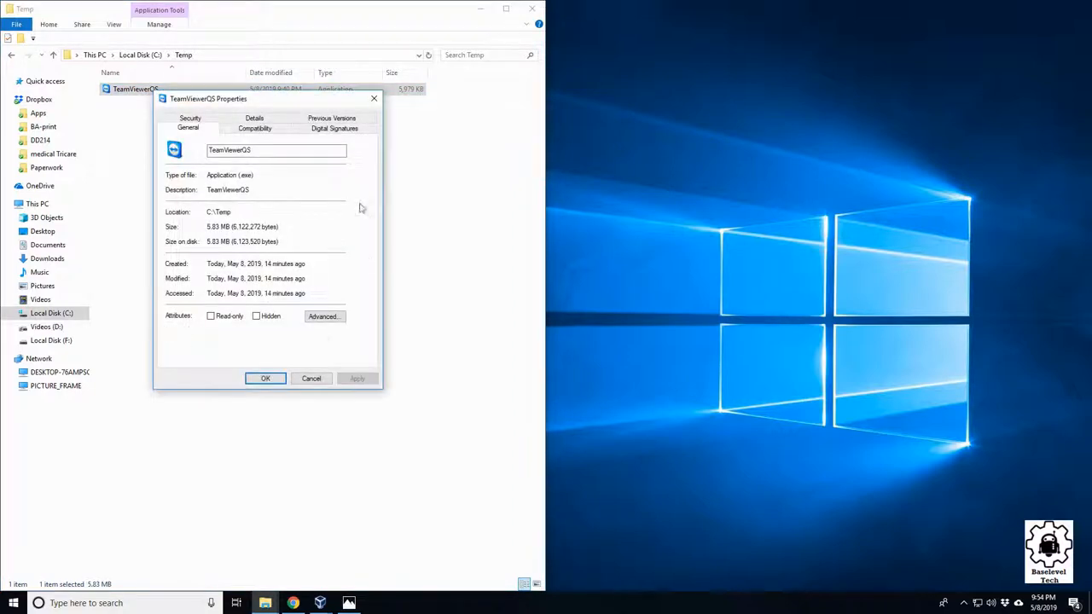
click(190, 126)
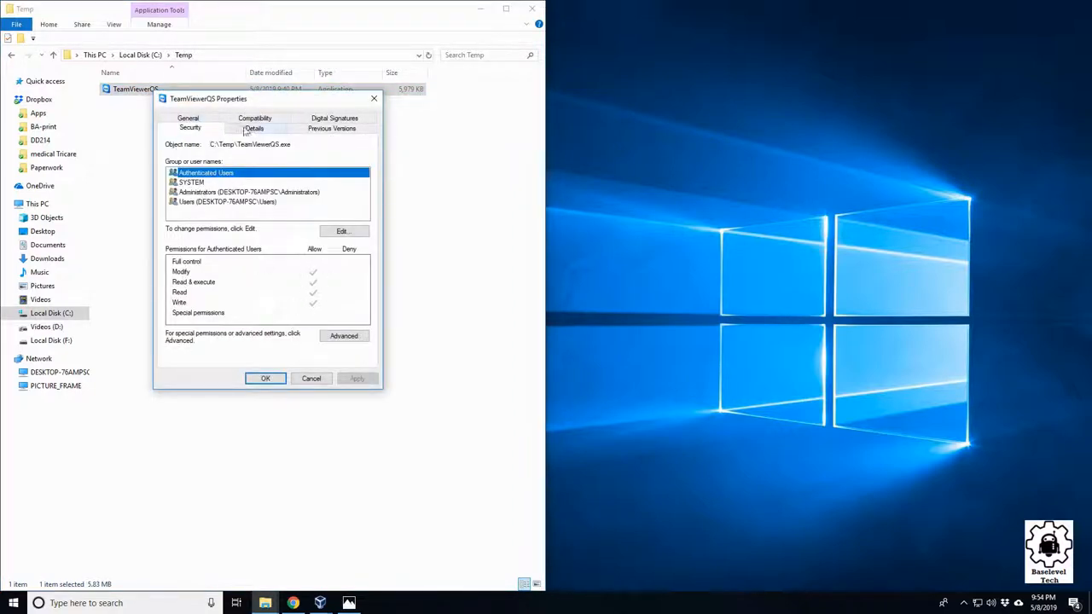
click(254, 126)
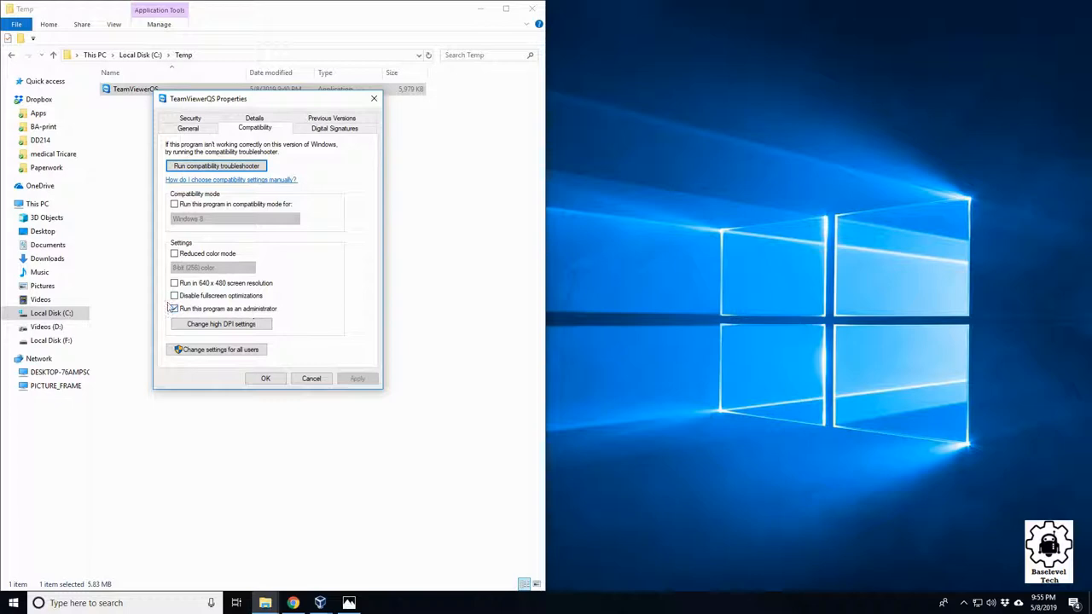
Leave 'Run this program as an administrator' unchecked for TeamViewerQS and confirm with OK.
click(174, 307)
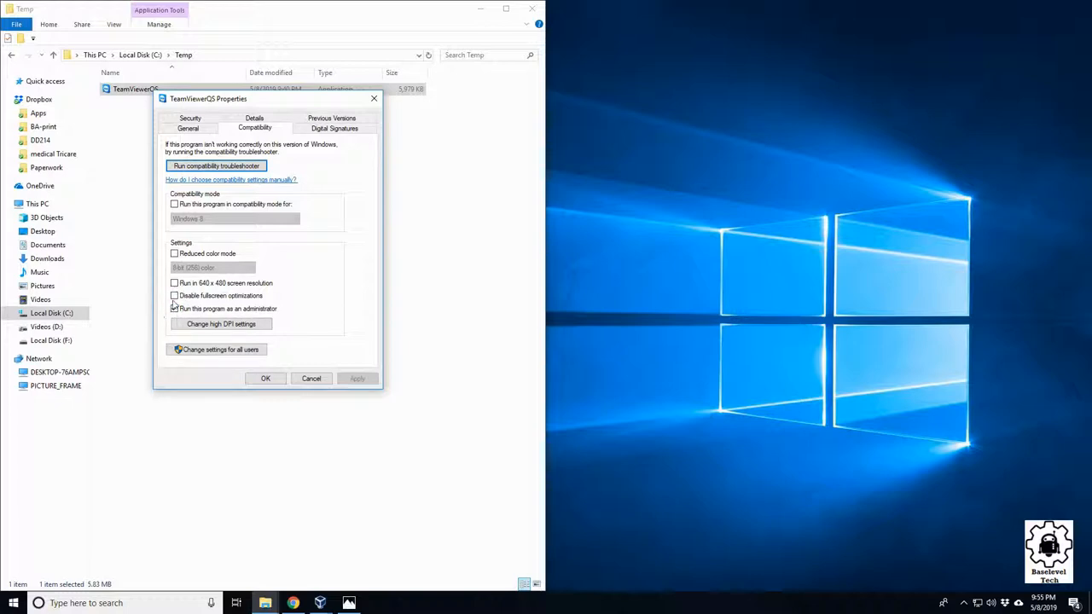
click(174, 309)
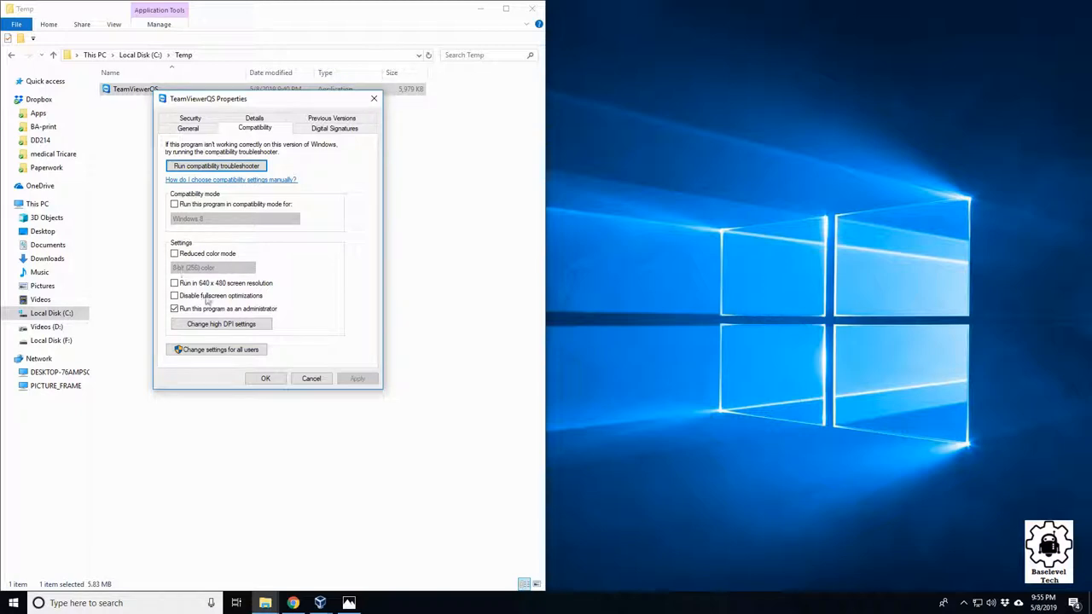
click(174, 309)
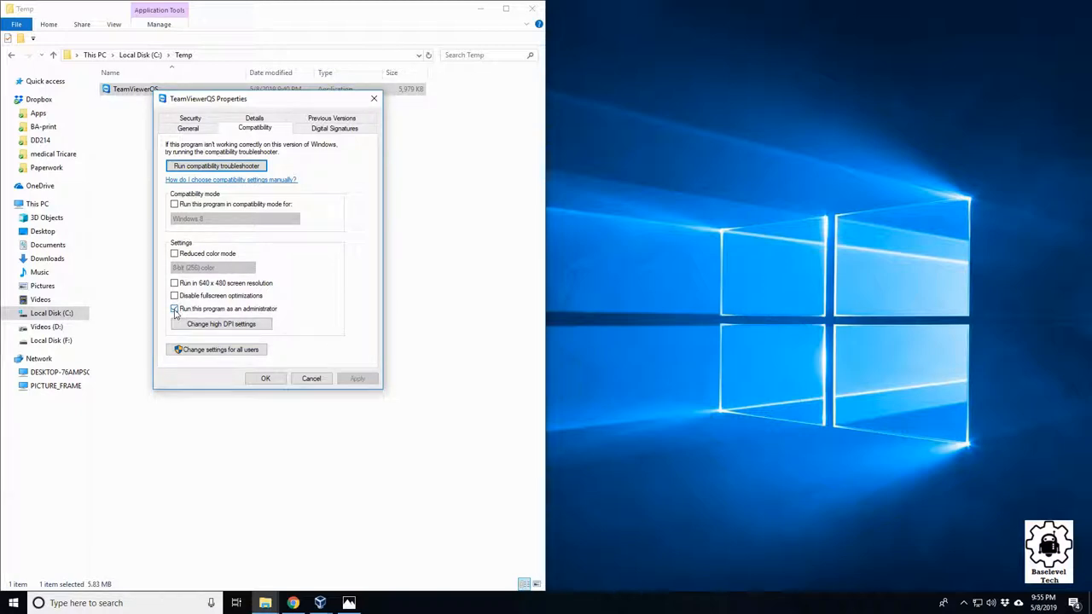
click(174, 309)
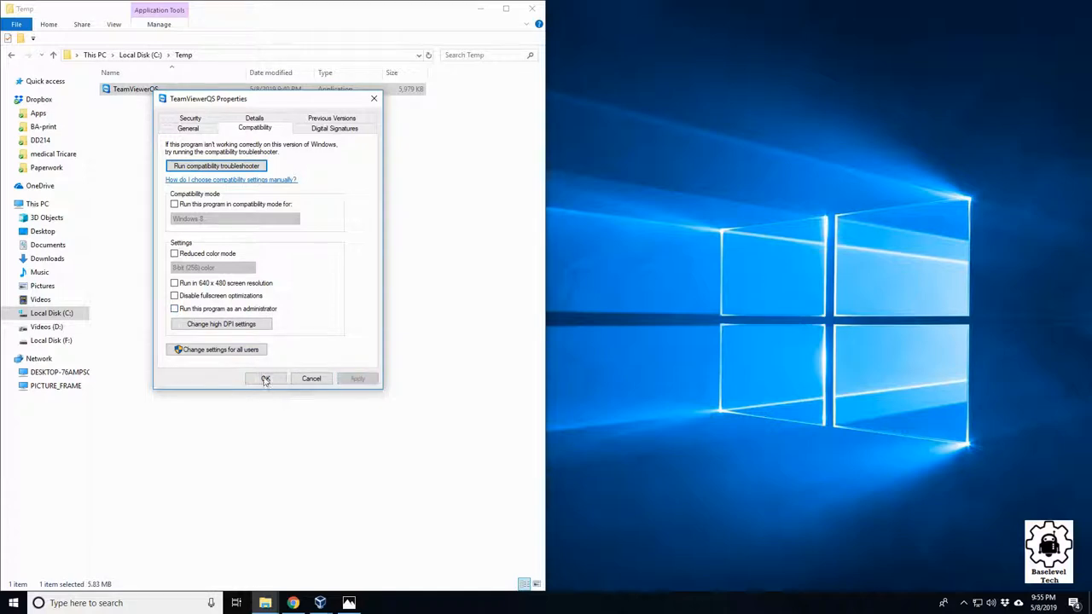
click(266, 379)
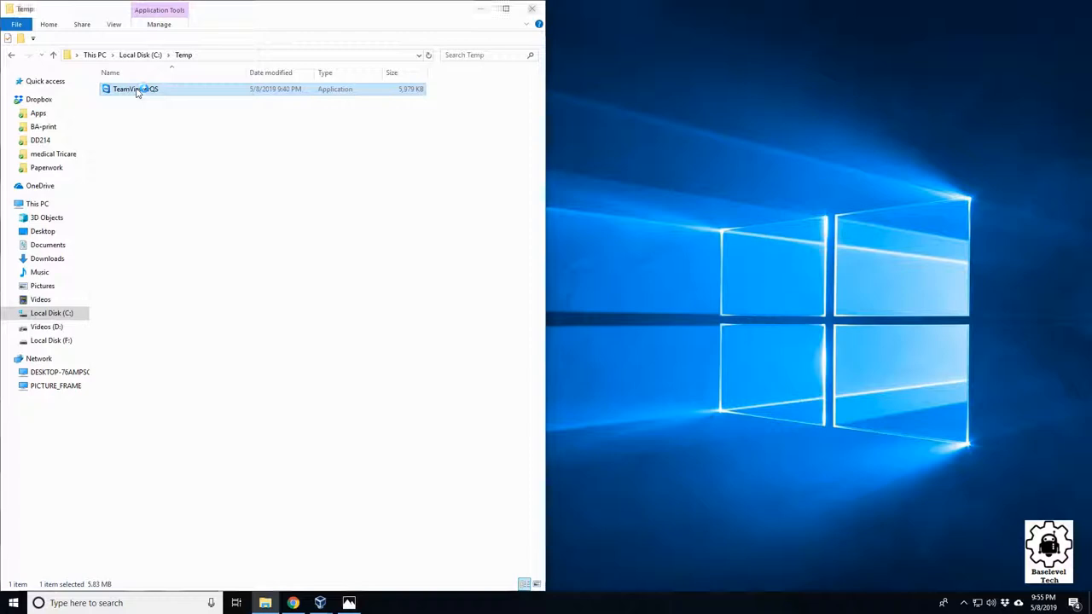
Launch TeamViewerQS with no UAC prompt, then close TeamViewer QuickSupport.
double_click(137, 89)
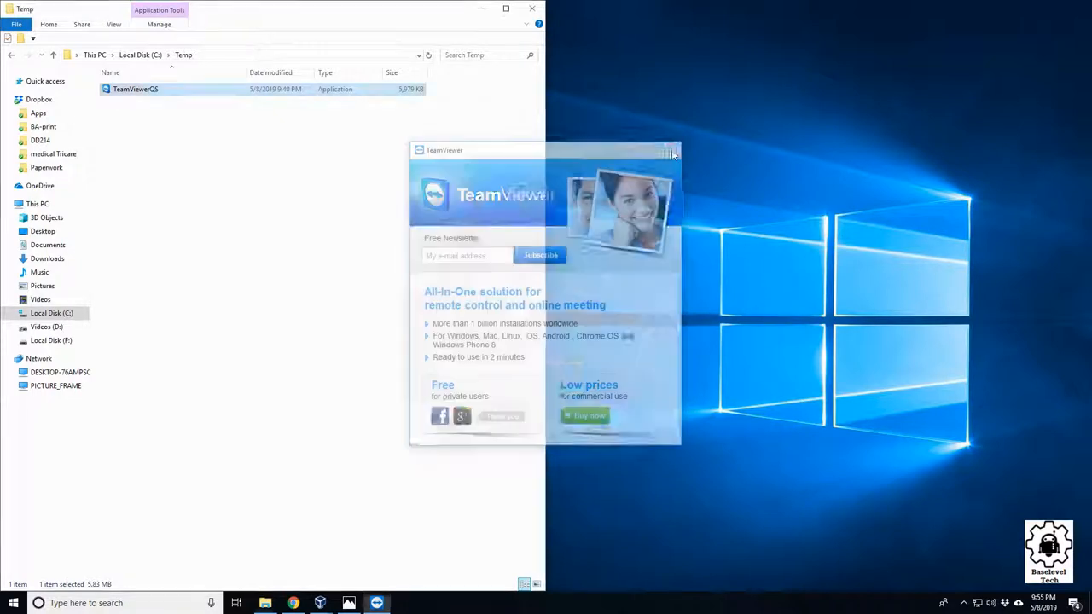
click(674, 150)
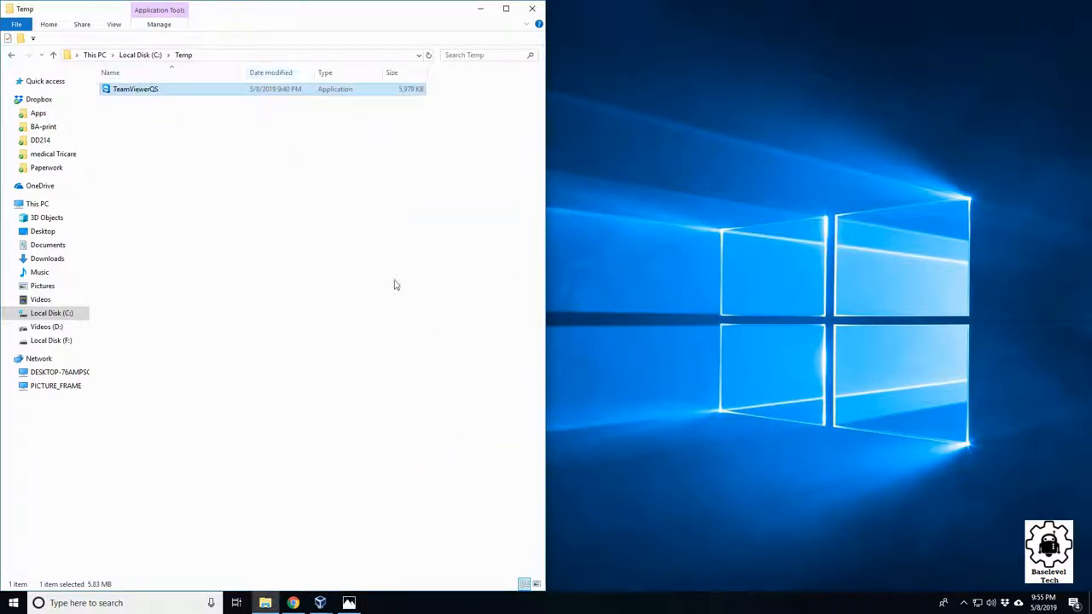
mouse_move(270, 156)
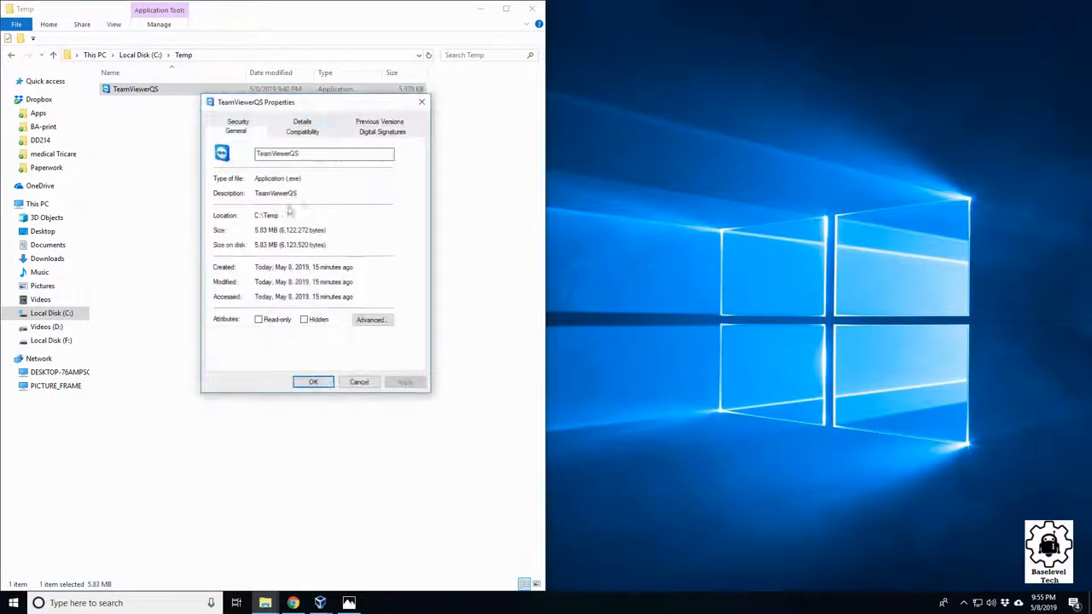
Show the Compatibility tab confirming run-as-administrator stays unticked.
click(302, 131)
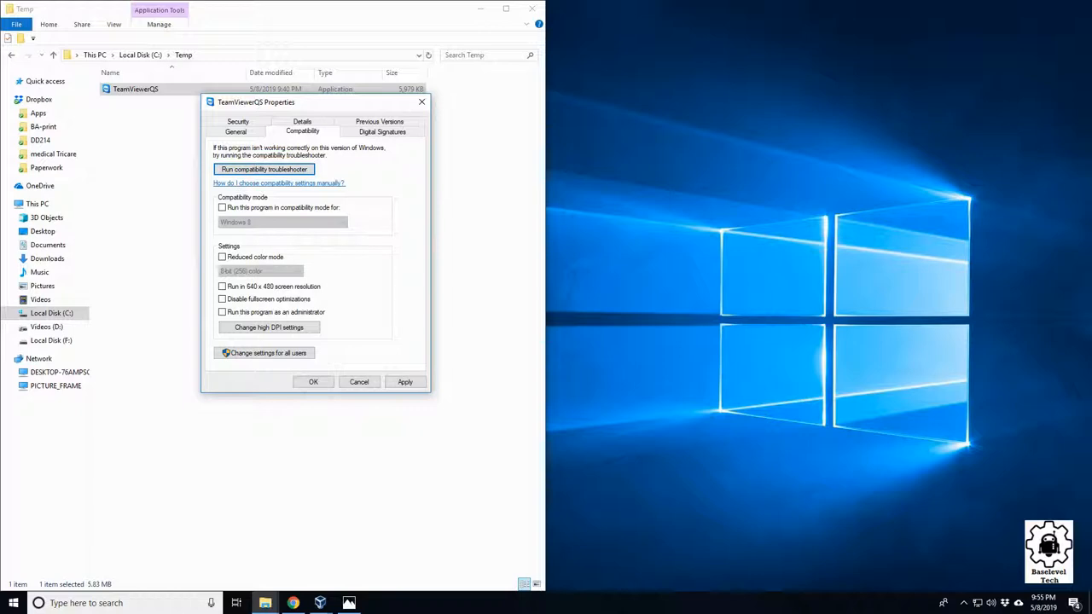
mouse_move(283, 239)
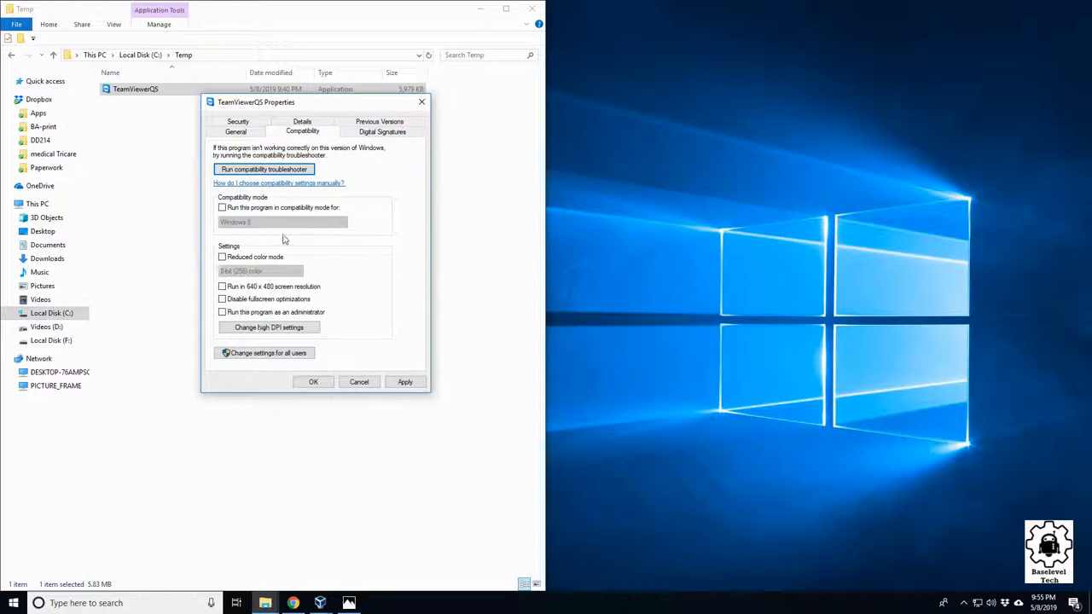
mouse_move(242, 300)
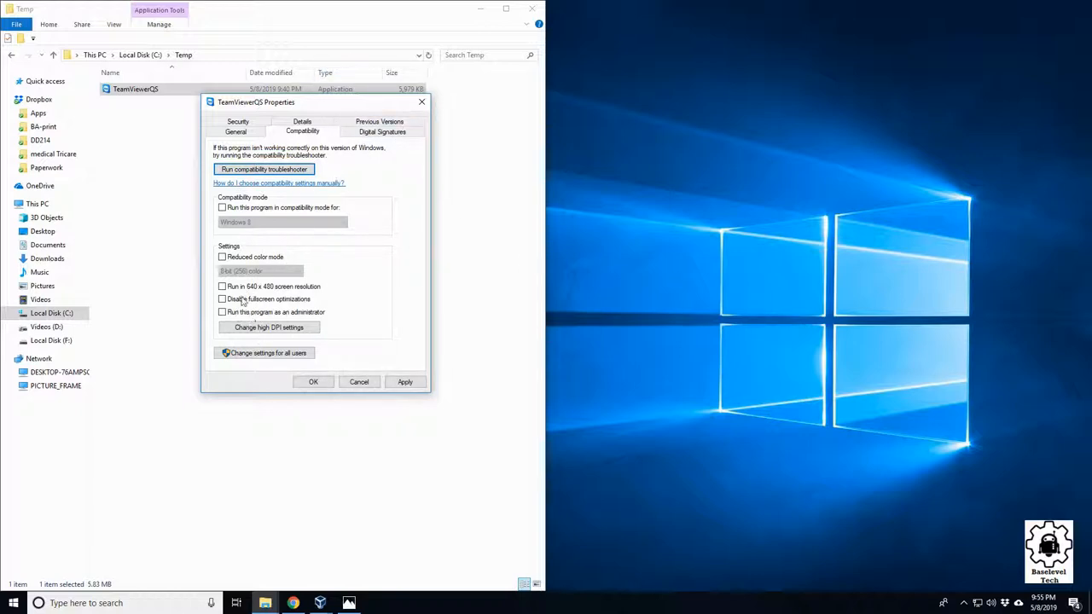